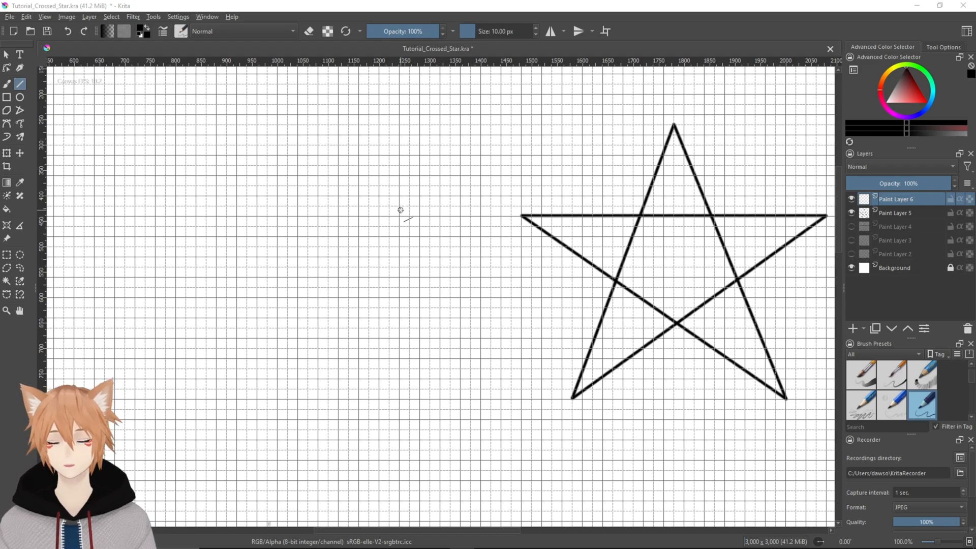
mouse_move(327, 226)
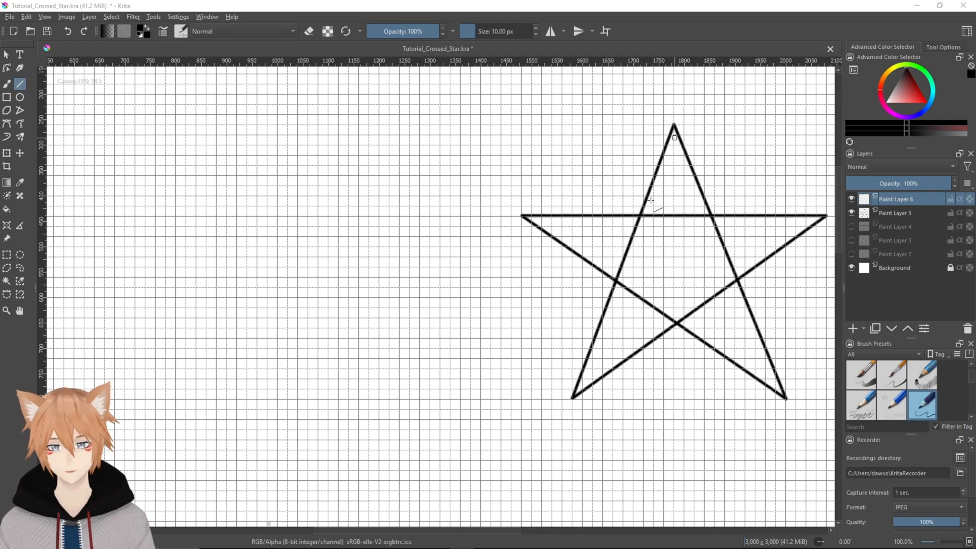
mouse_move(728, 345)
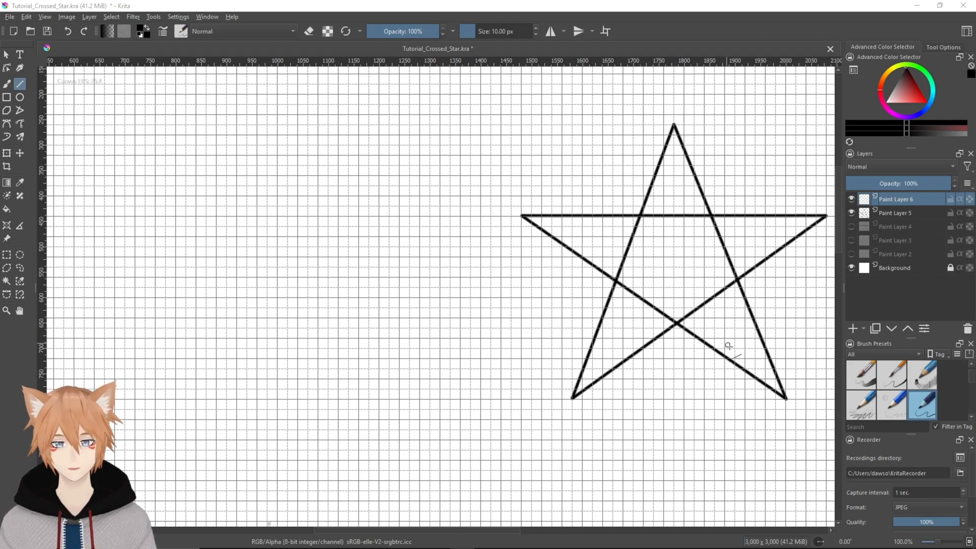
mouse_move(677, 240)
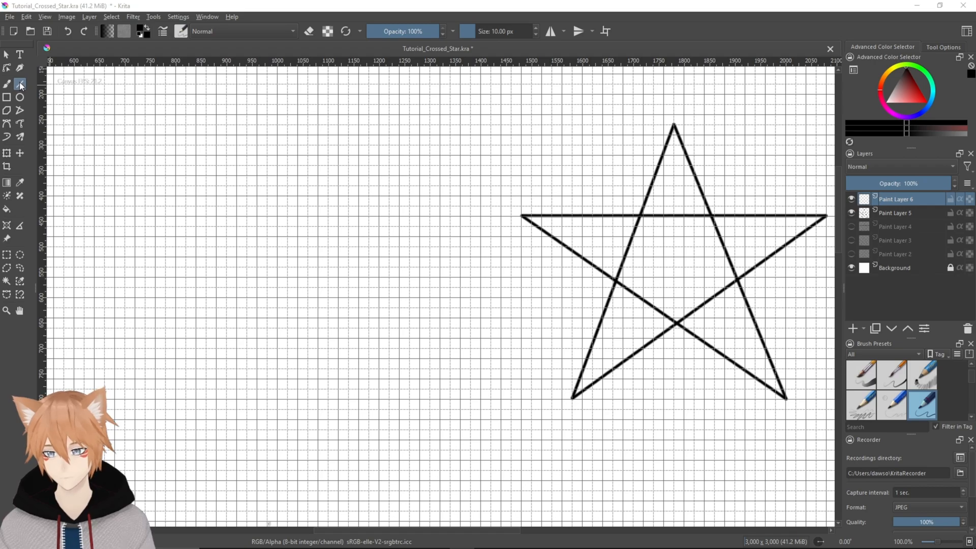
Draw a 500 px horizontal line on the left with the Line tool, level with the star's crossbar.
left_click(20, 111)
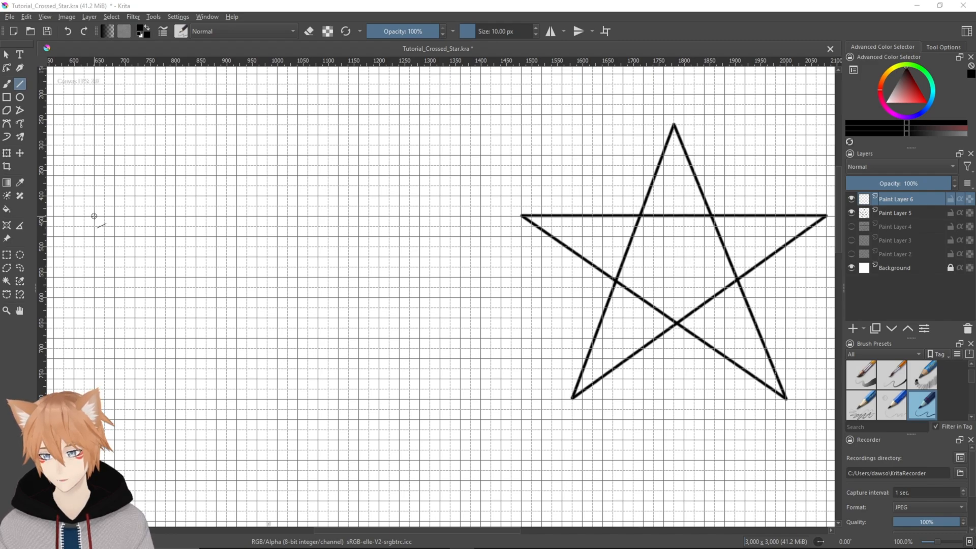
left_click_drag(94, 216, 345, 208)
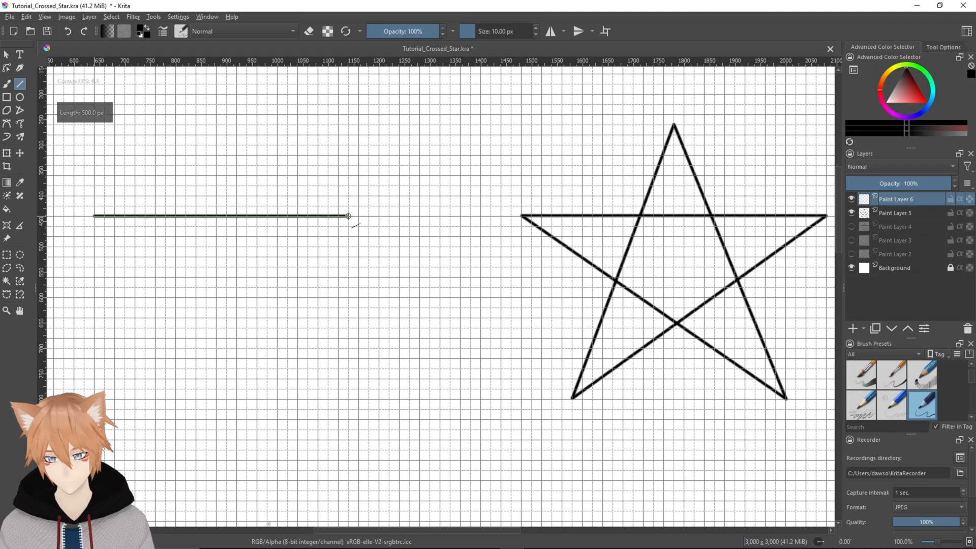
left_click(346, 215)
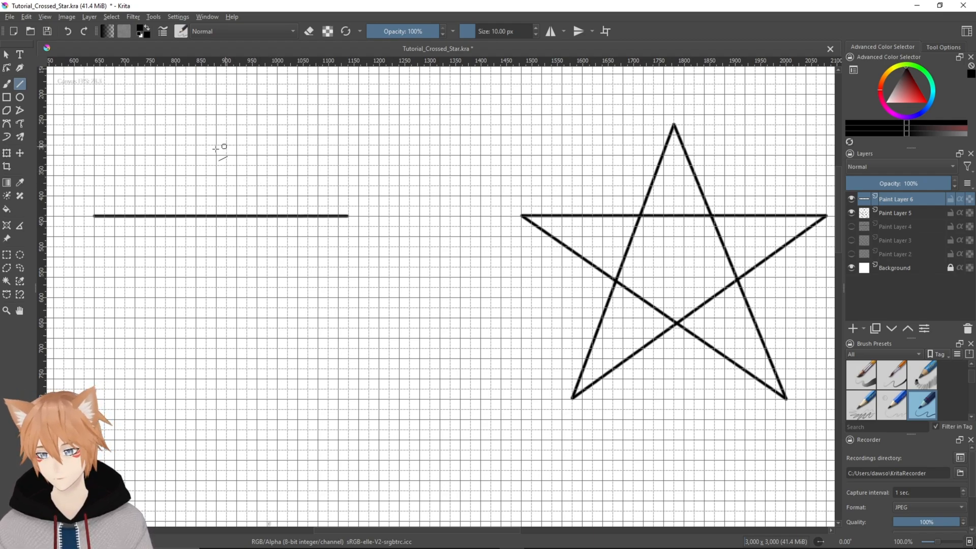
mouse_move(216, 182)
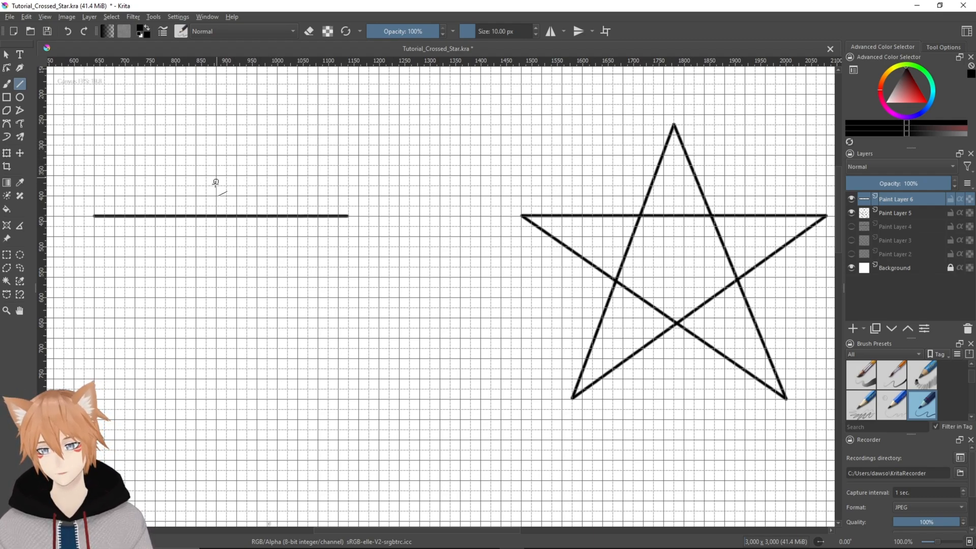
mouse_move(219, 213)
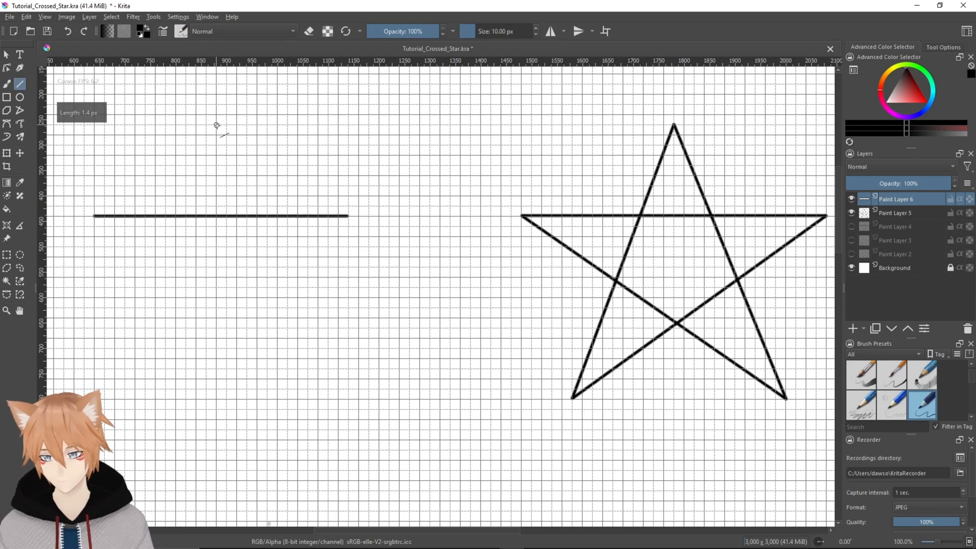
Draw the star's right leg from the top point down to the lower right through the bar.
left_click_drag(217, 126, 310, 303)
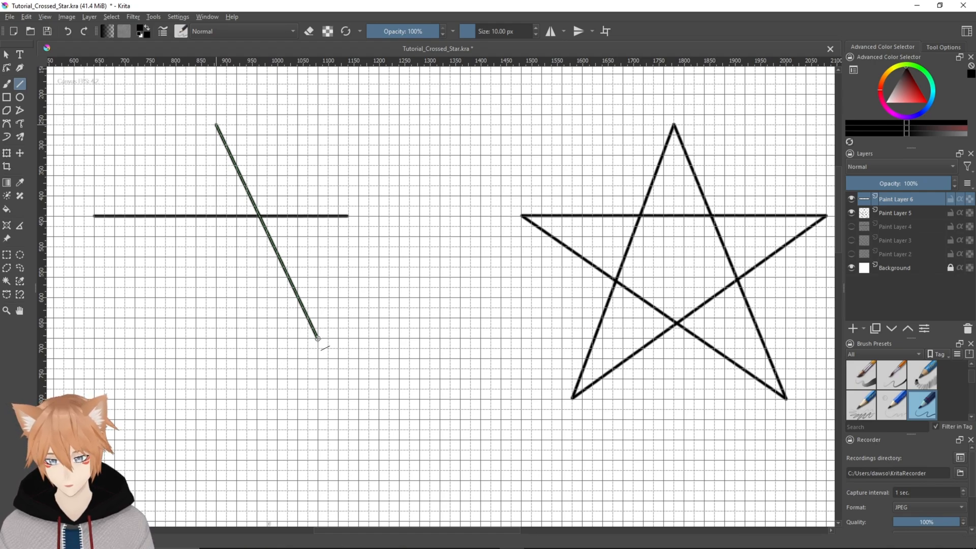
left_click_drag(317, 338, 307, 340)
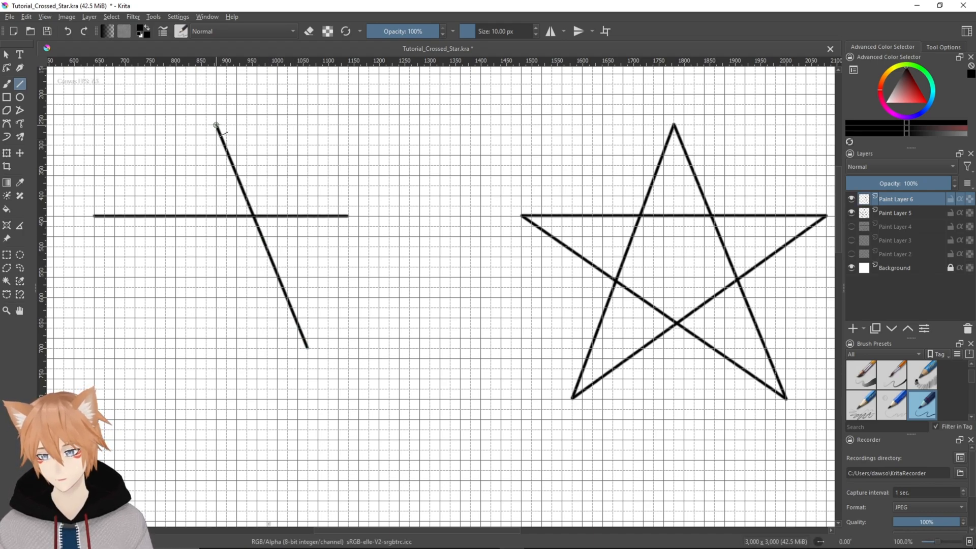
Draw the left leg from the same top point down to the bottom-left, forming an A shape.
left_click_drag(216, 126, 129, 328)
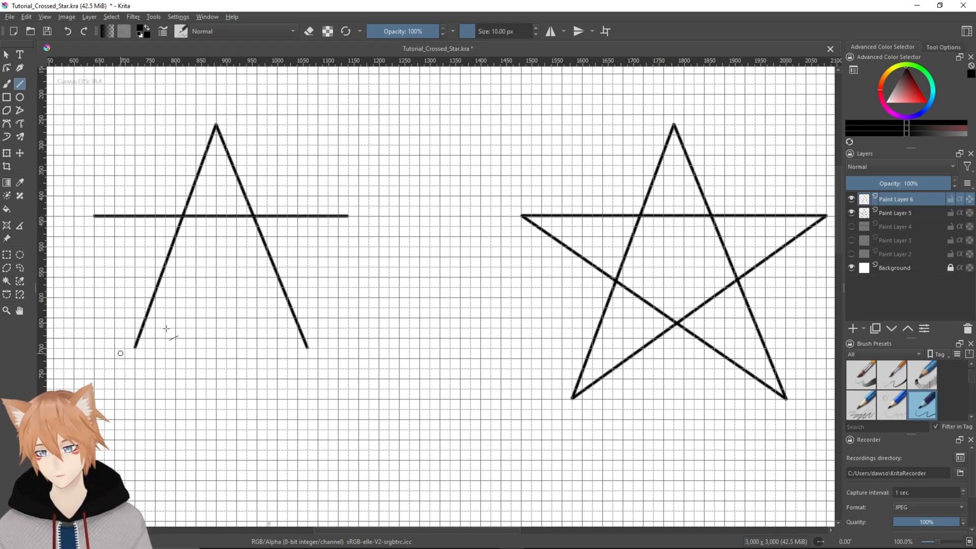
mouse_move(140, 348)
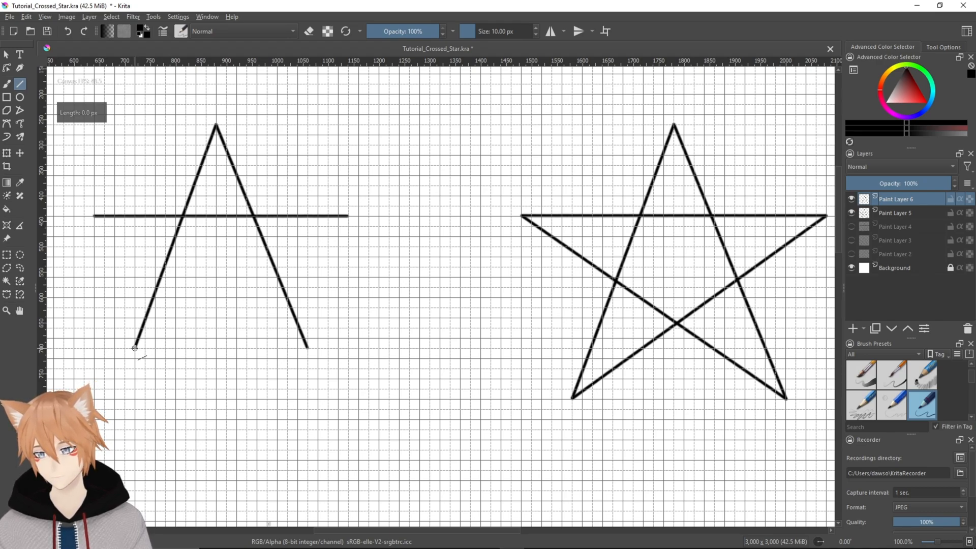
Complete the star by joining bottom-left to the bar's right end and bottom-right to its left end.
left_click_drag(134, 347, 347, 217)
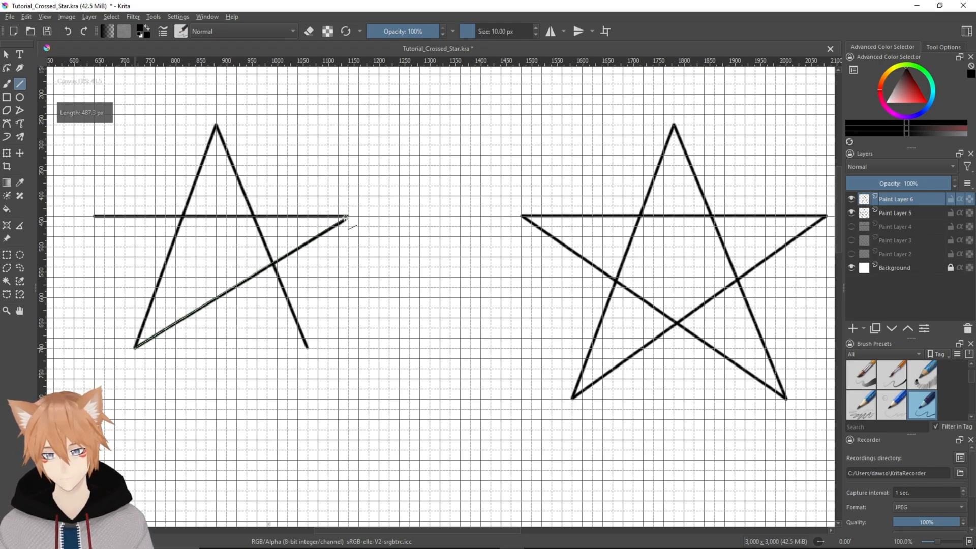
left_click_drag(135, 345, 346, 216)
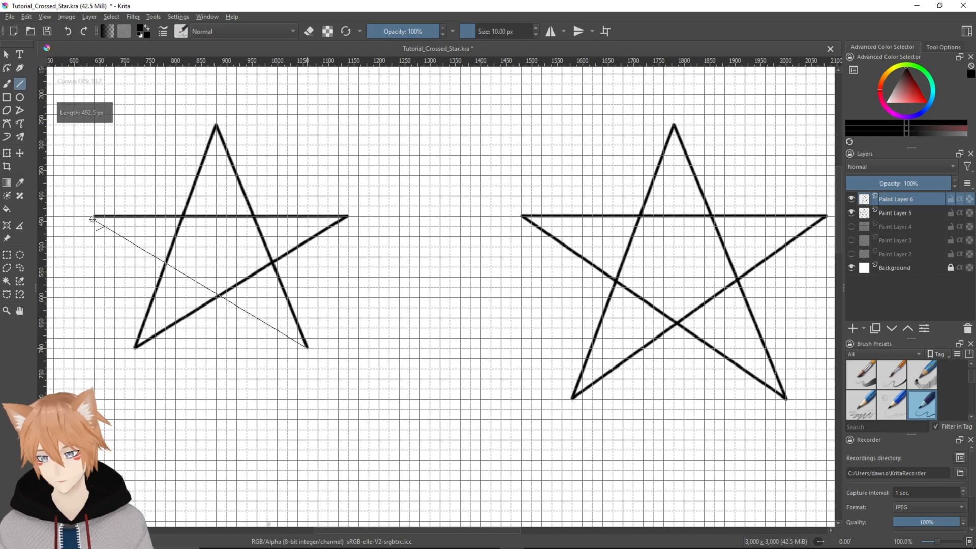
left_click_drag(94, 218, 305, 348)
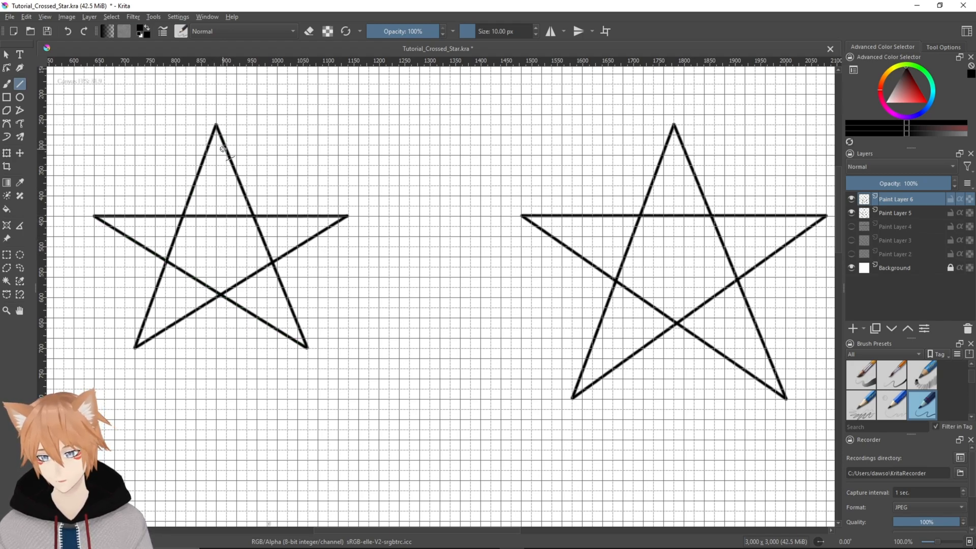
mouse_move(444, 149)
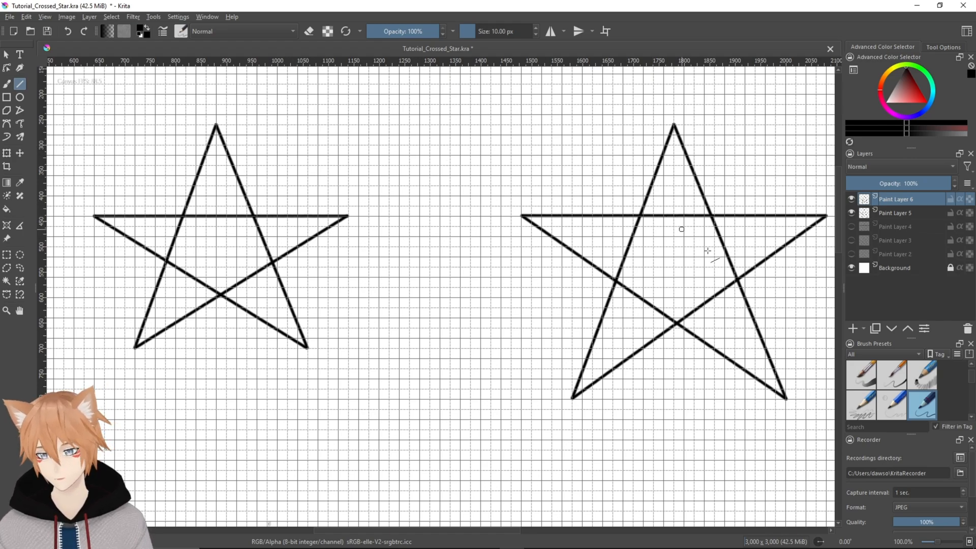
Add a new paint layer on top and begin tracing the star's right leg on it.
left_click(852, 329)
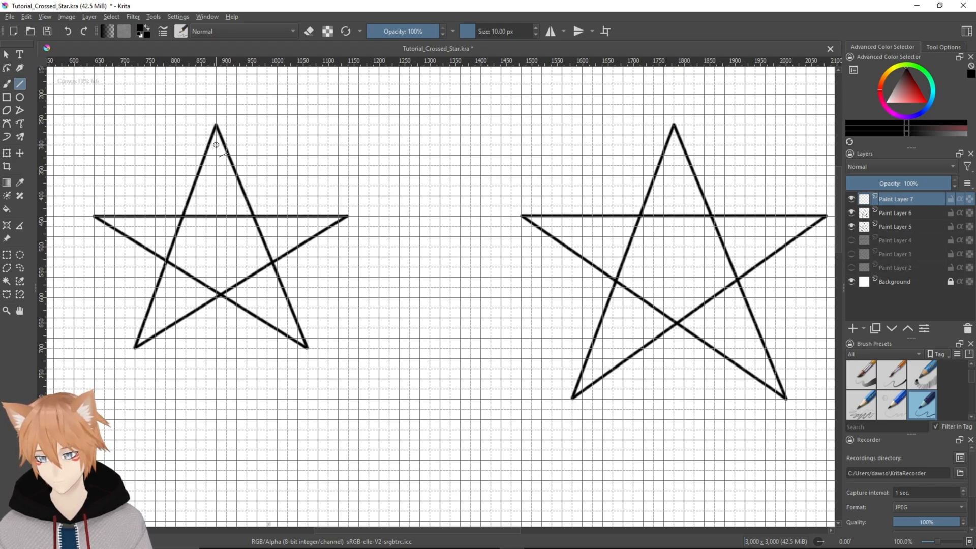
left_click_drag(216, 145, 305, 343)
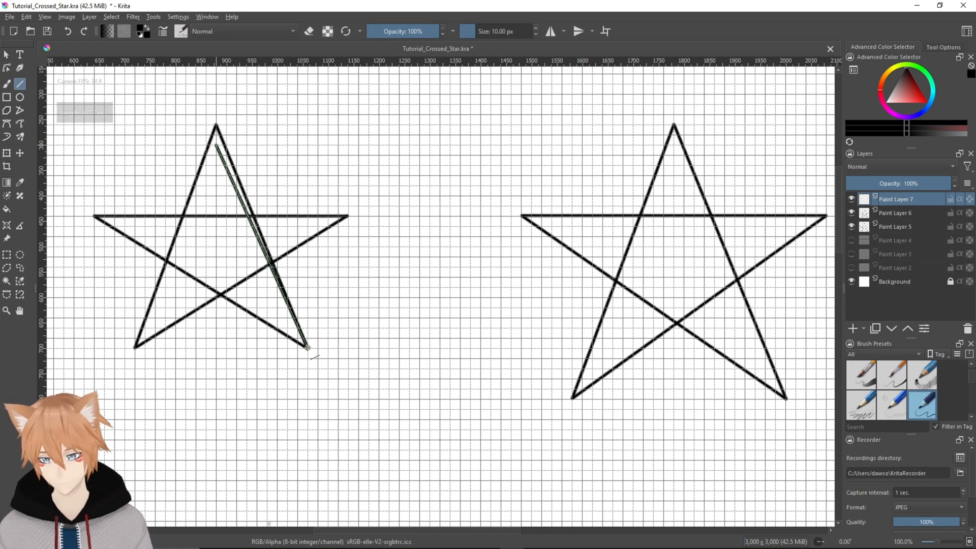
Trace a line just inside the left star's right leg on Paint Layer 7.
left_click_drag(216, 146, 308, 349)
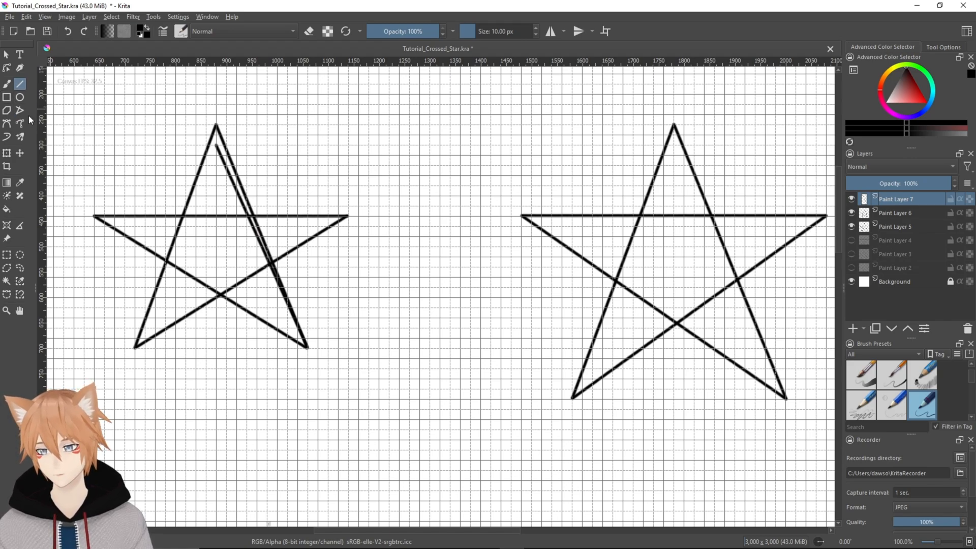
mouse_move(21, 111)
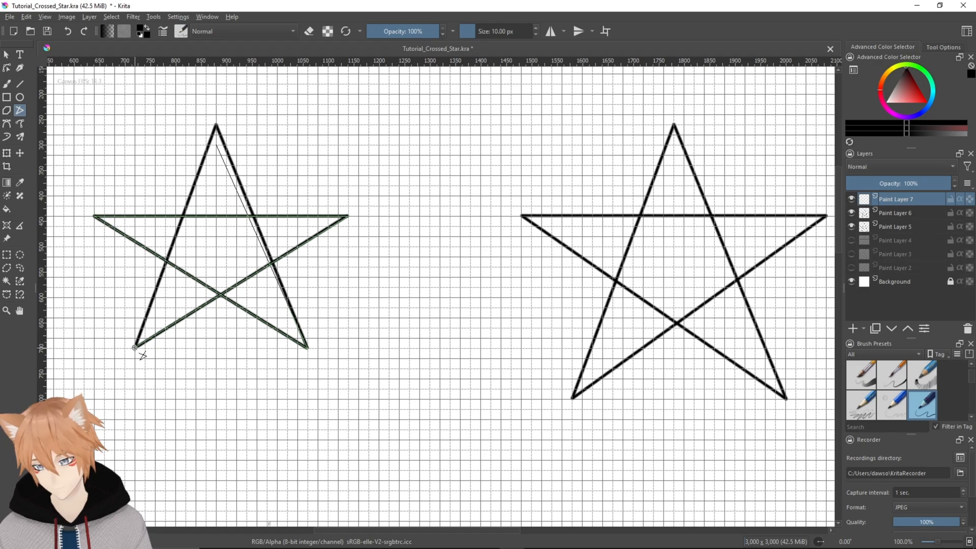
left_click_drag(135, 349, 216, 144)
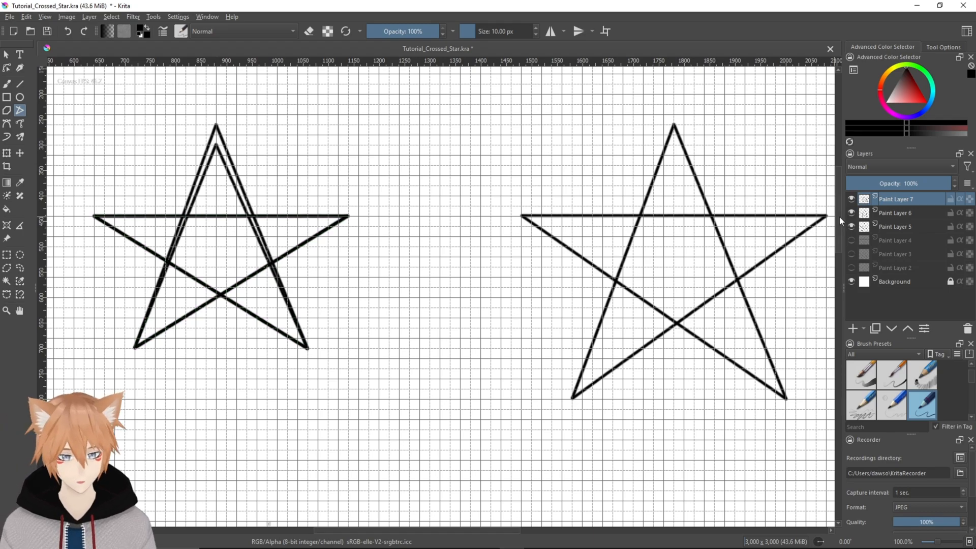
left_click(851, 225)
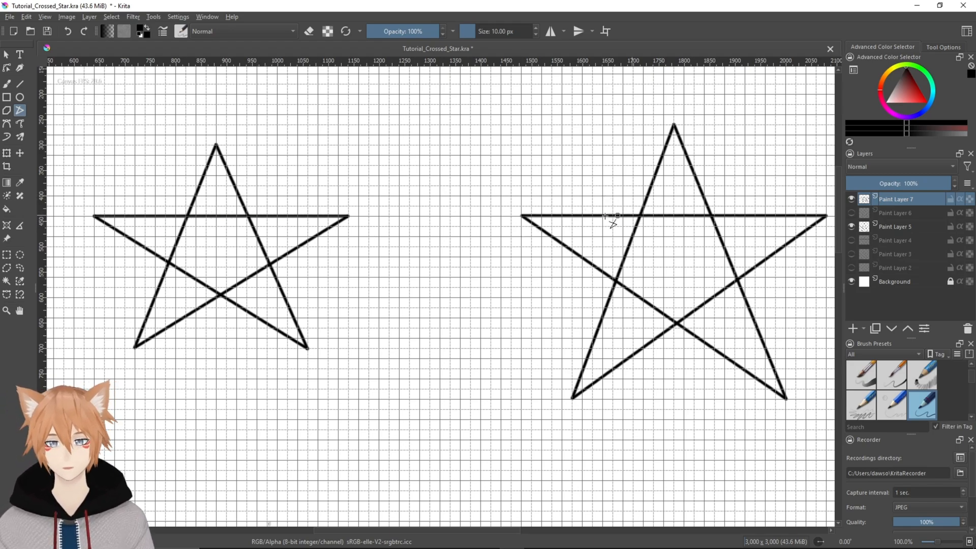
mouse_move(557, 214)
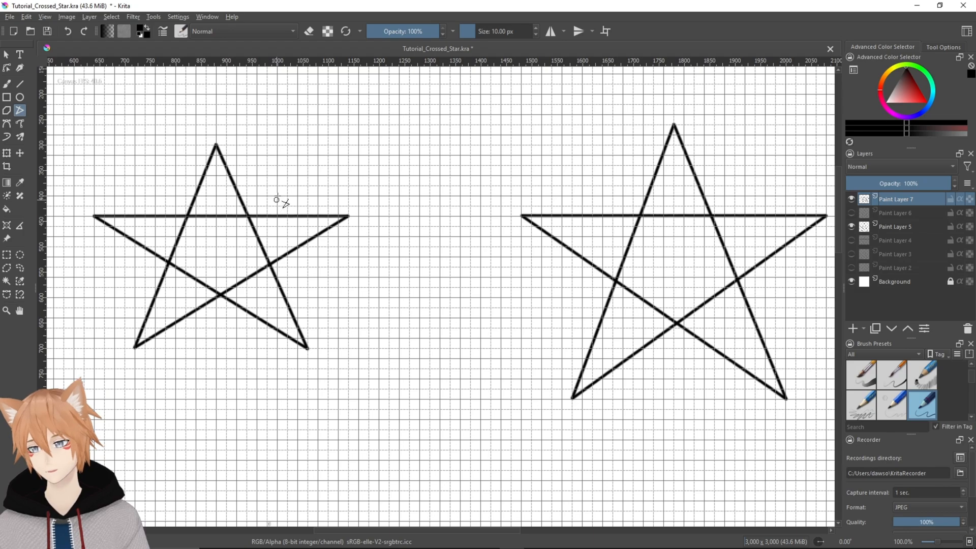
scroll("down", 3)
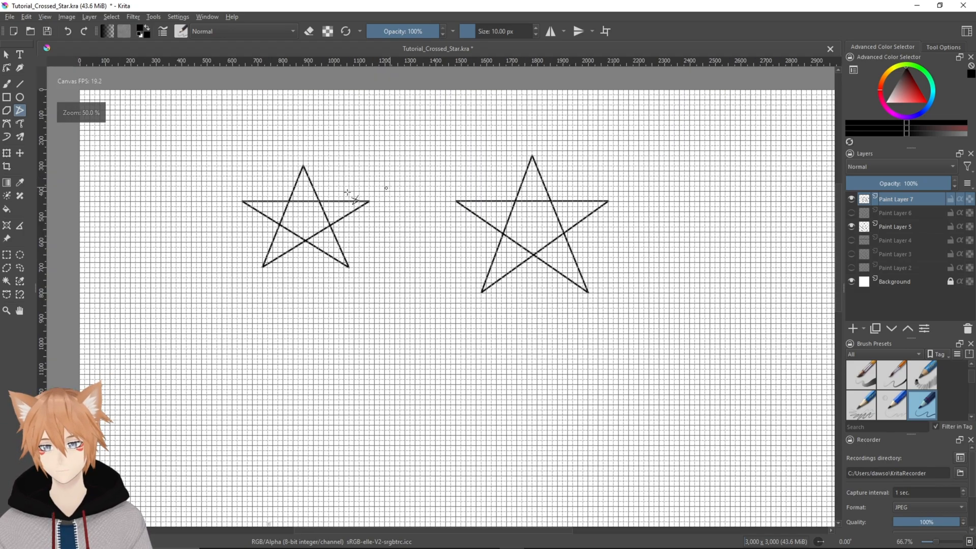
left_click(43, 17)
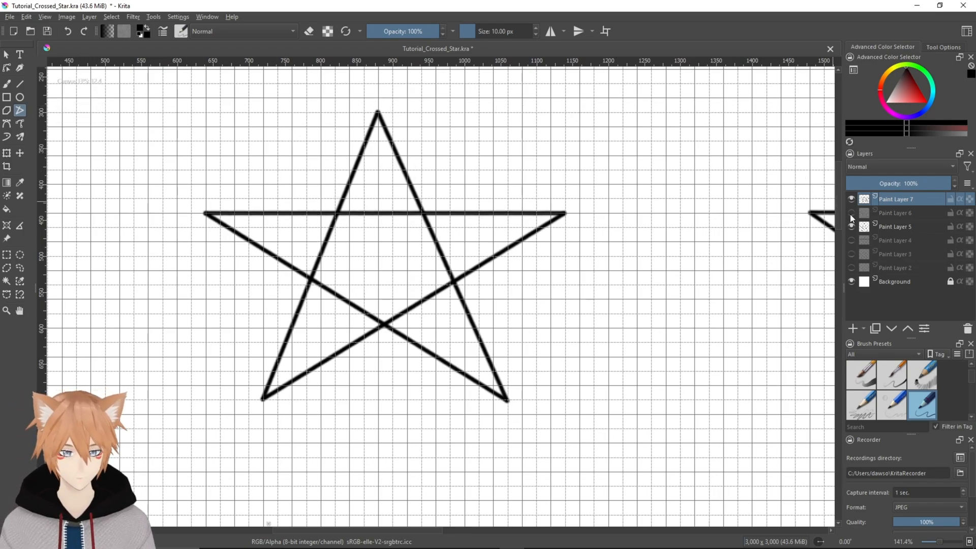
left_click(852, 225)
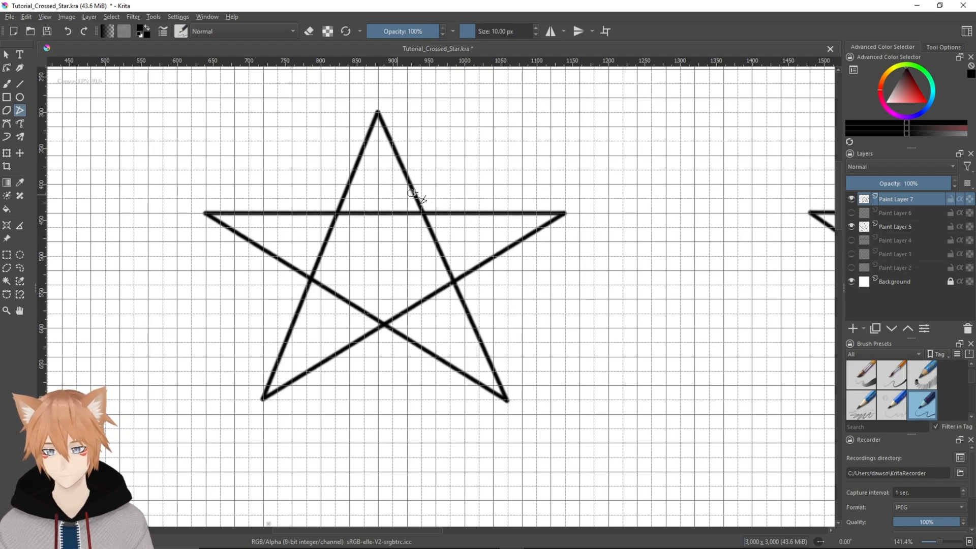
scroll("down", 3)
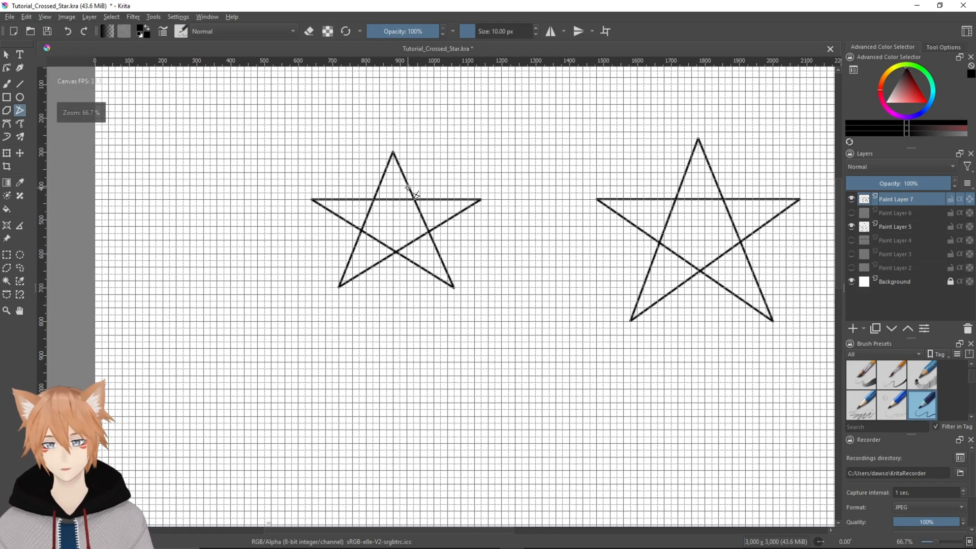
mouse_move(800, 296)
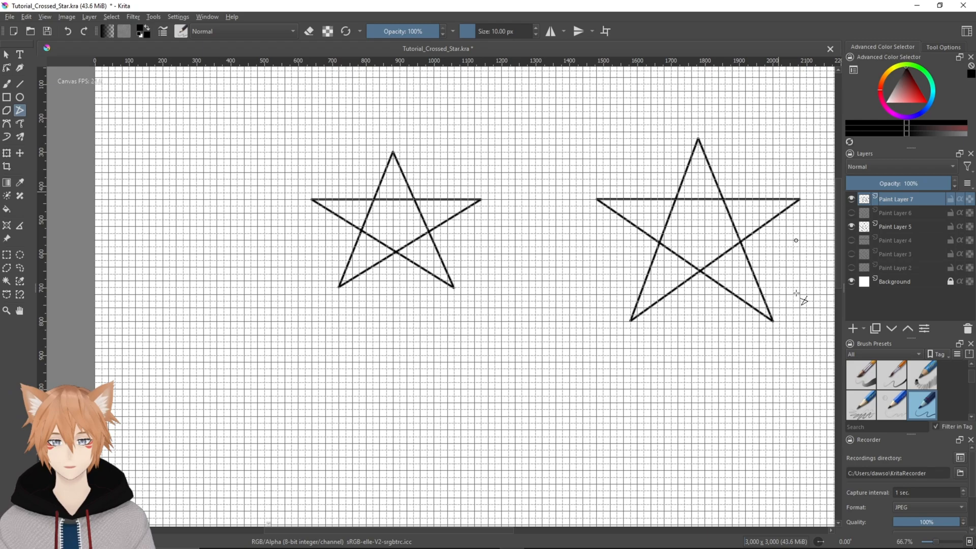
left_click(853, 328)
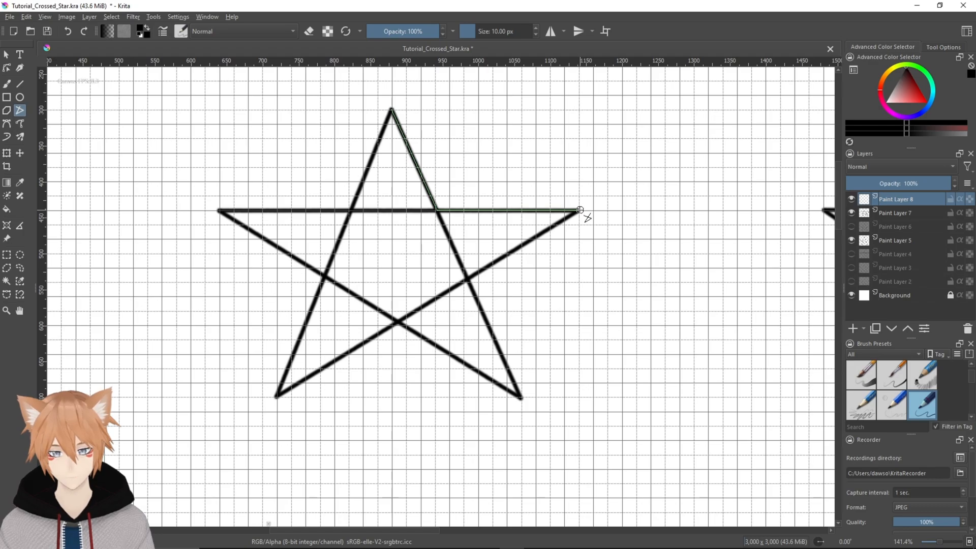
Trace the outline from the right arm's tip back toward its inner corner on Paint Layer 8.
left_click_drag(579, 214, 298, 363)
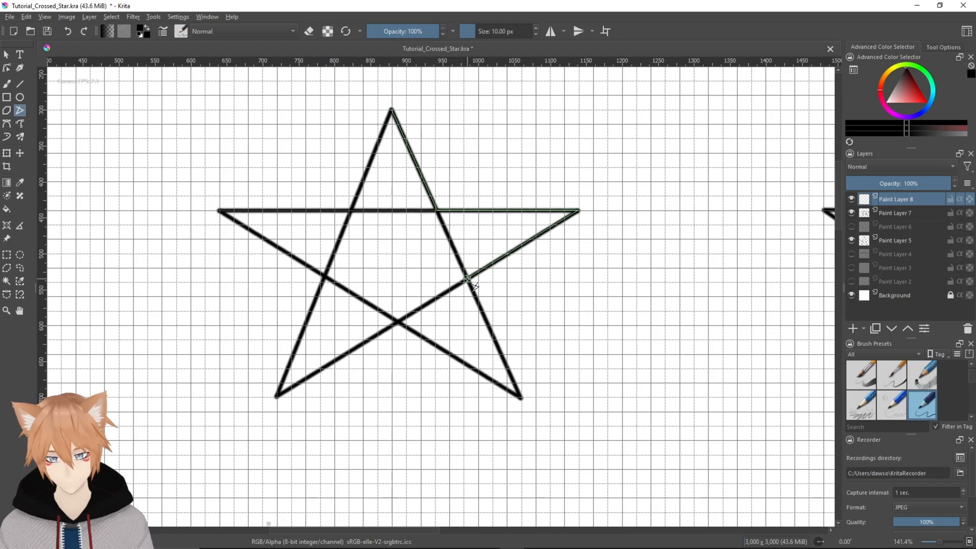
mouse_move(475, 293)
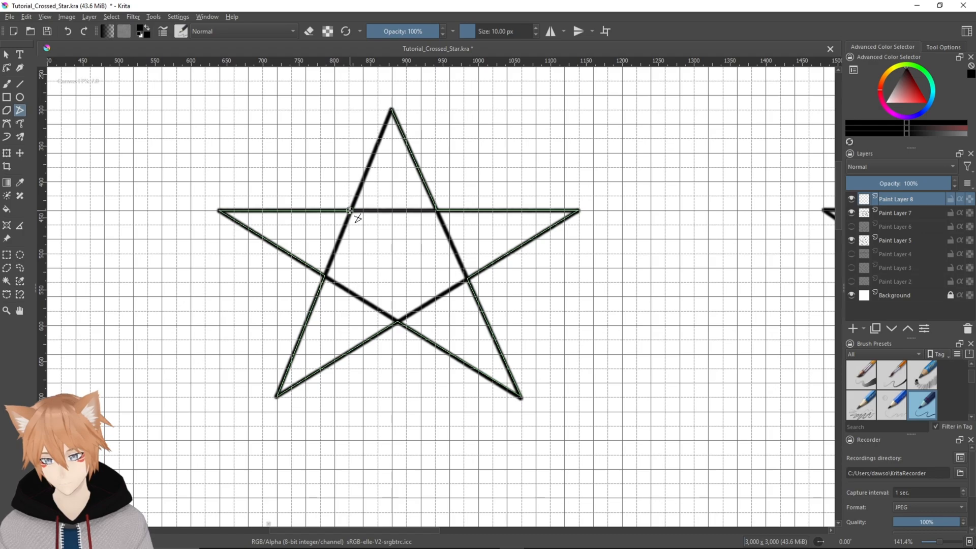
mouse_move(355, 199)
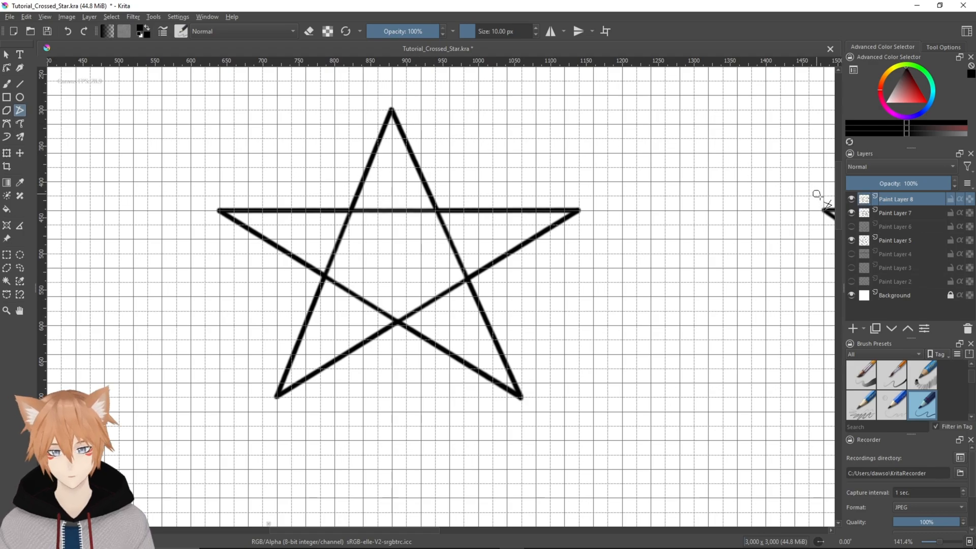
Hide the crossed-line guide Paint Layer 7 so the left star shows as a clean outline.
left_click(851, 213)
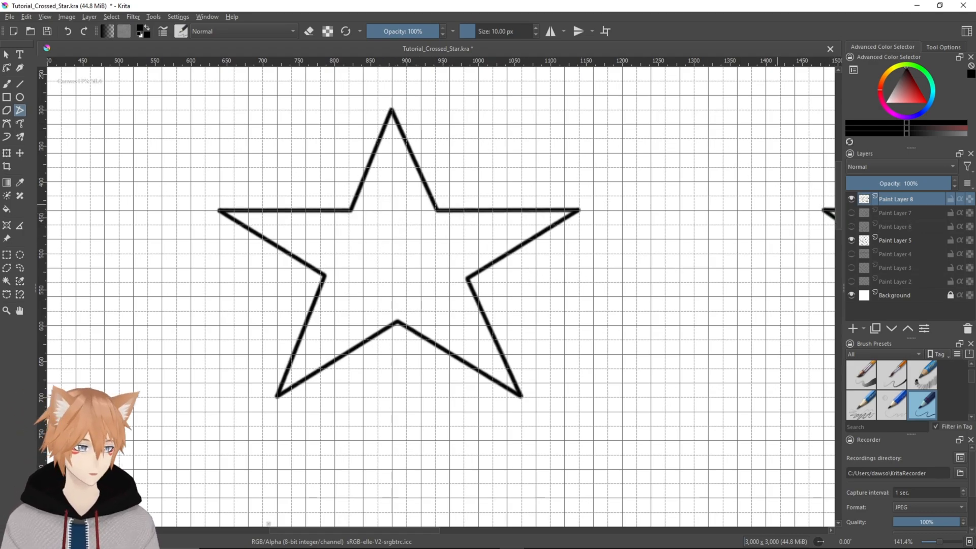
scroll("down", 3)
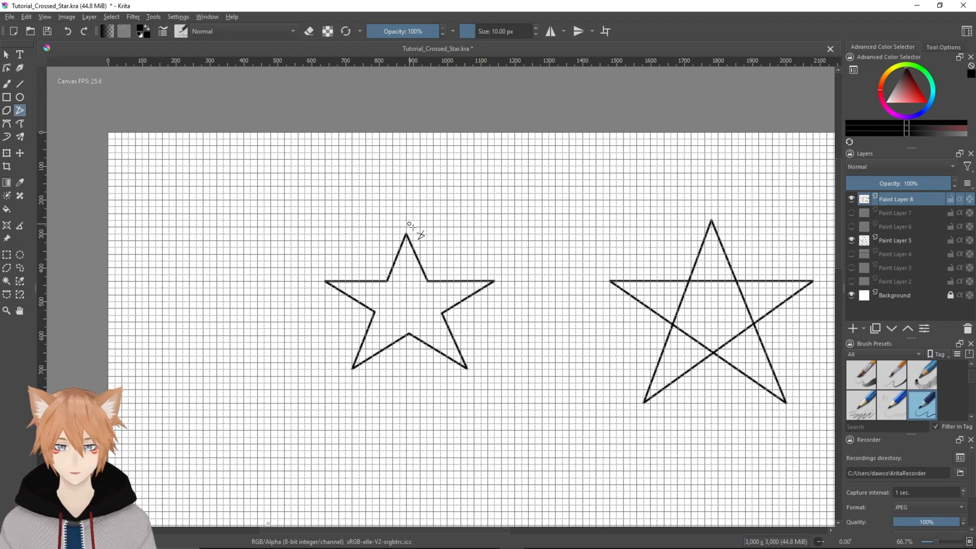
mouse_move(575, 205)
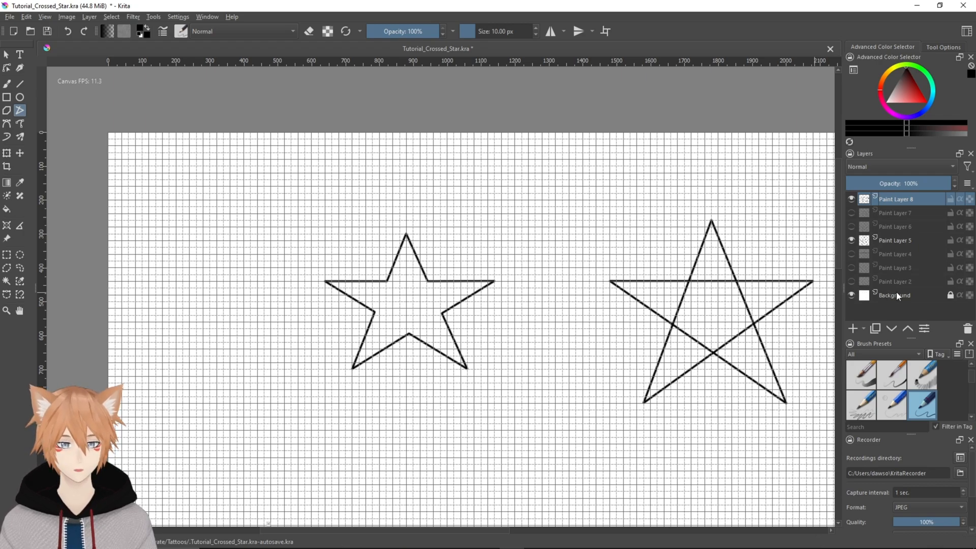
right_click(895, 295)
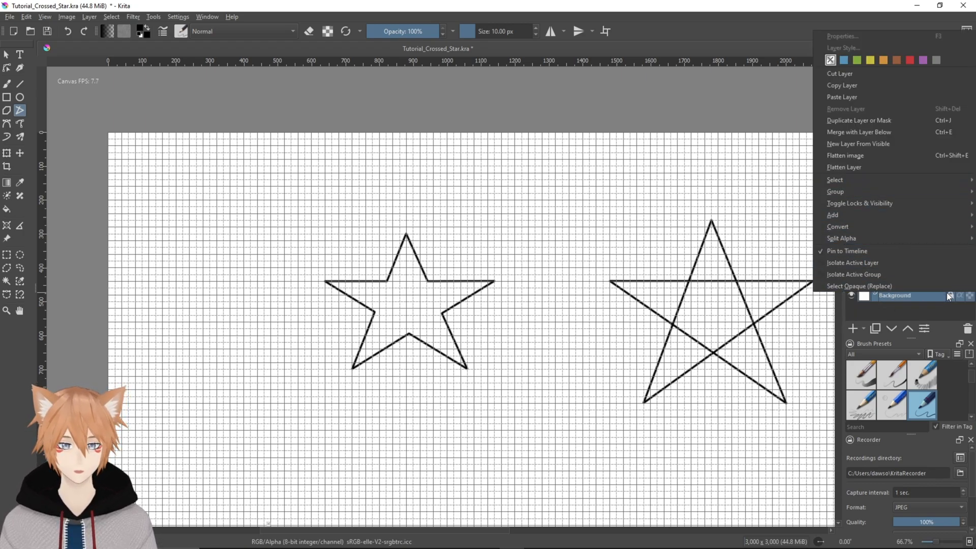
mouse_move(858, 144)
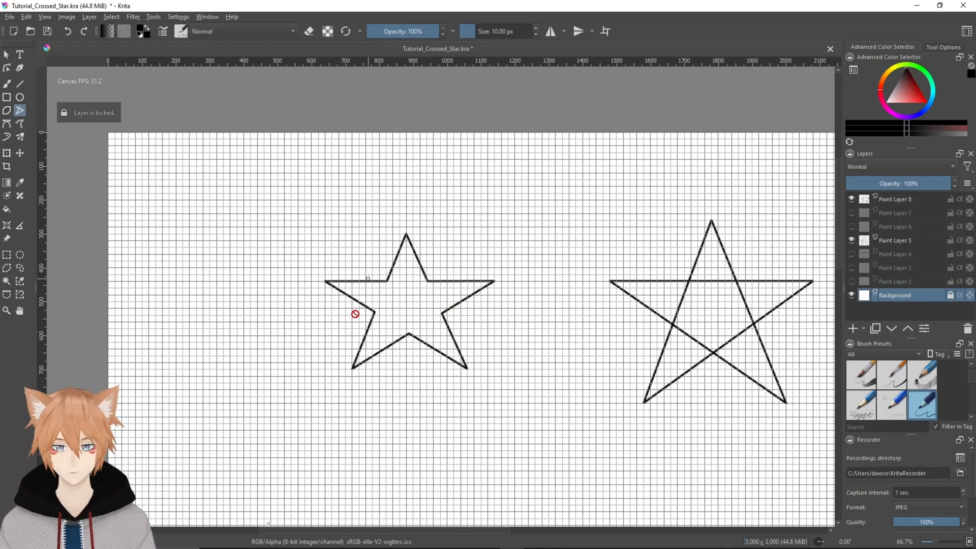
mouse_move(506, 291)
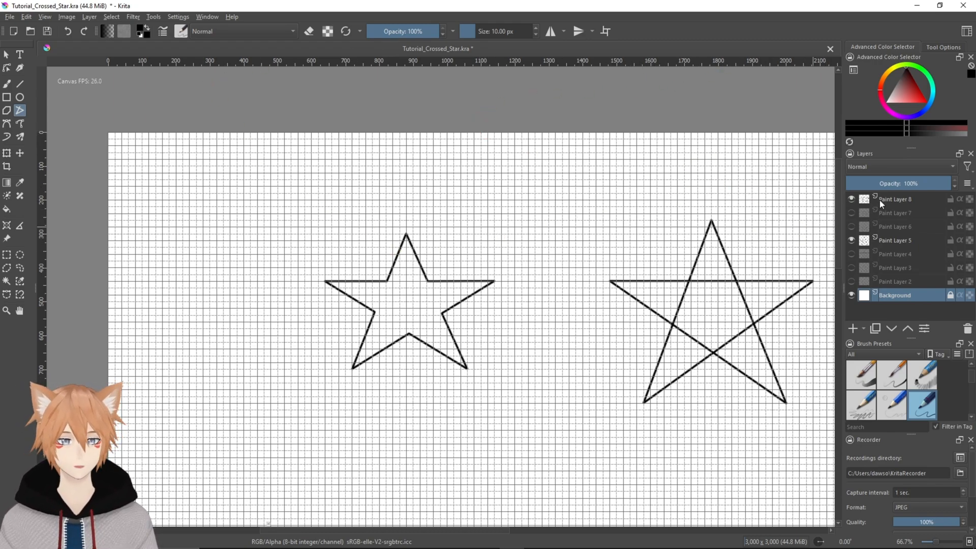
left_click(894, 198)
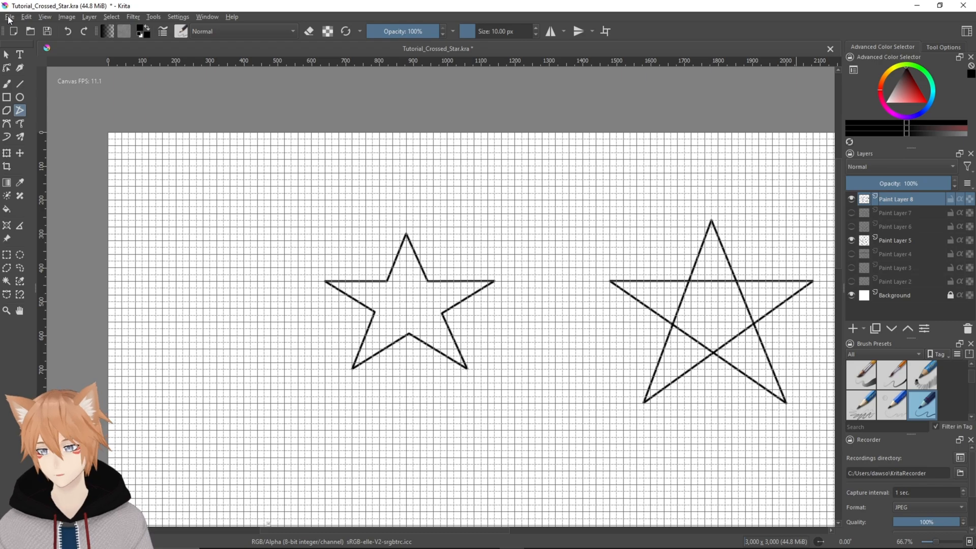
mouse_move(403, 88)
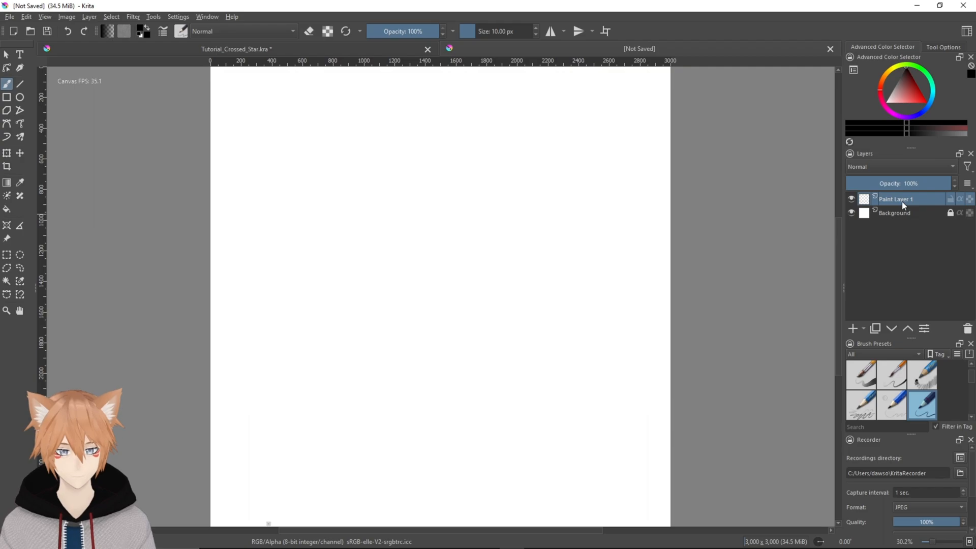
Paste the copied Paint Layer 8 star outline into the new blank document's layer stack.
right_click(895, 200)
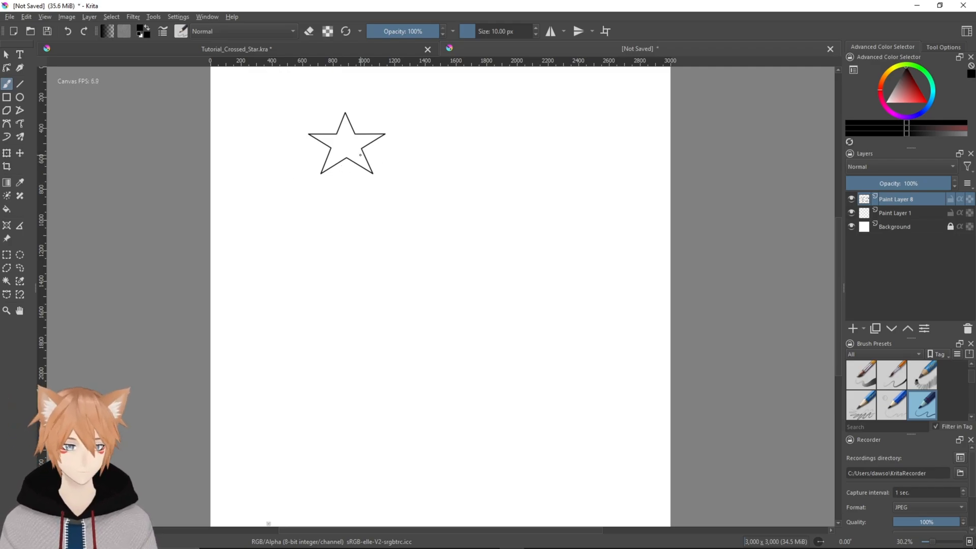
scroll("down", 3)
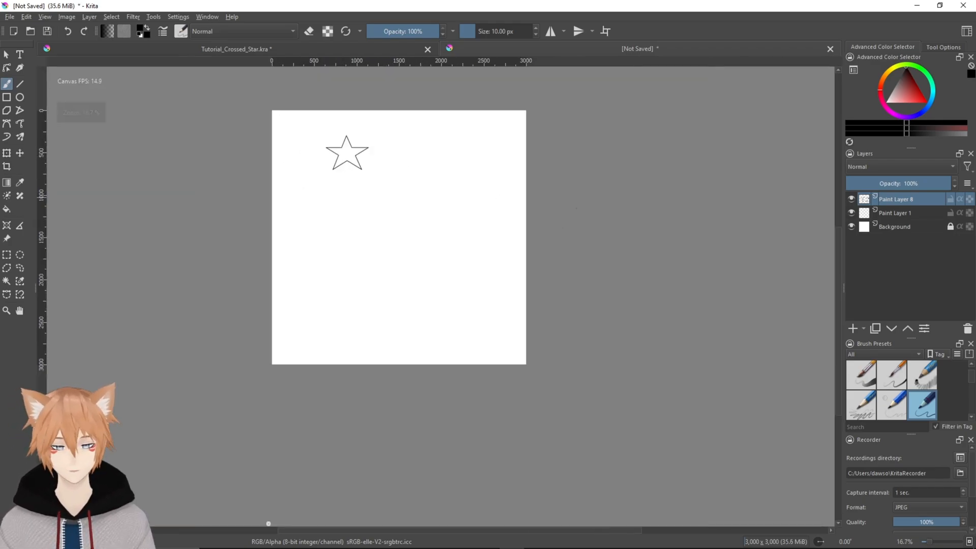